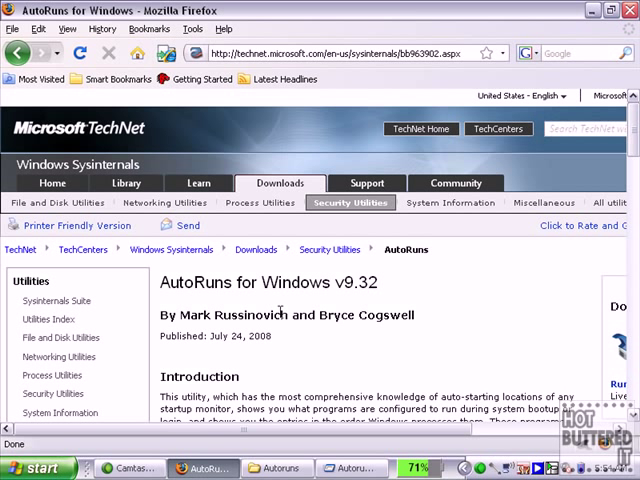
Open the Desktop\Autoruns folder containing autoruns.exe and its files
{"action": "double_click", "coordinate": [232, 314]}
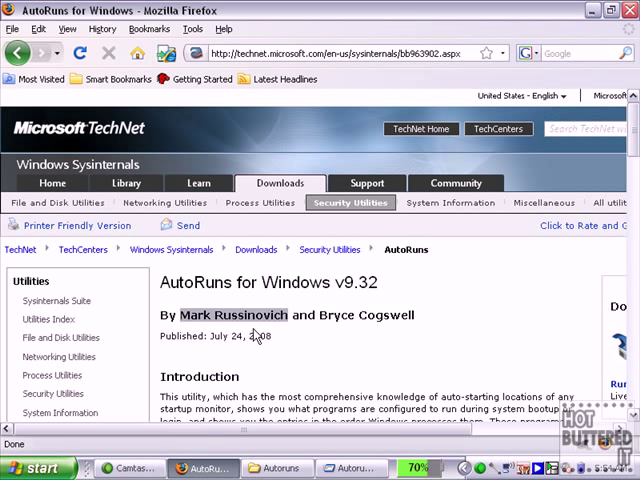
{"action": "mouse_move", "coordinate": [376, 360]}
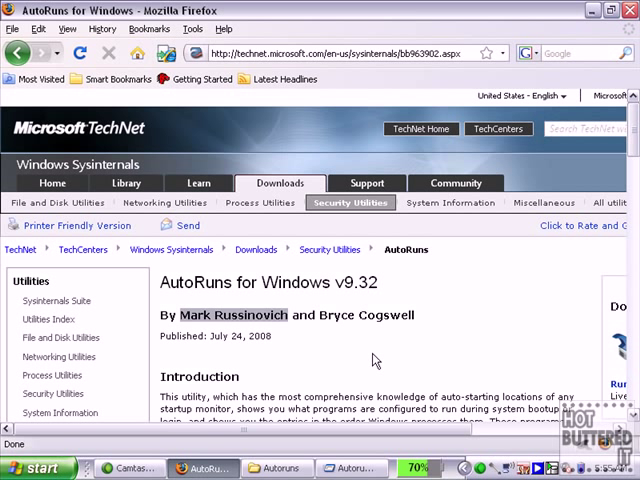
{"action": "mouse_move", "coordinate": [378, 360]}
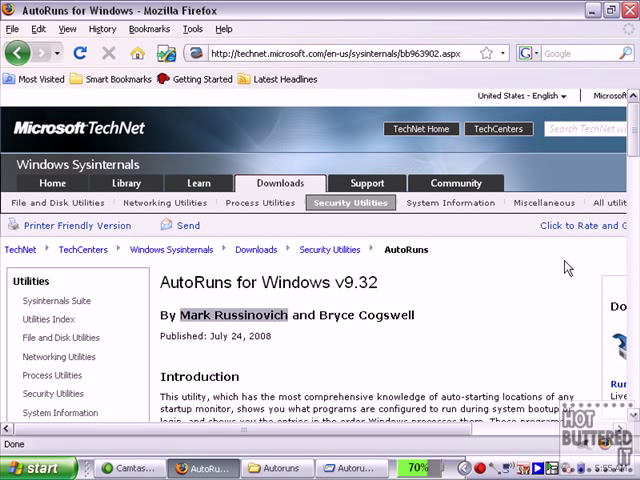
{"action": "mouse_move", "coordinate": [560, 268]}
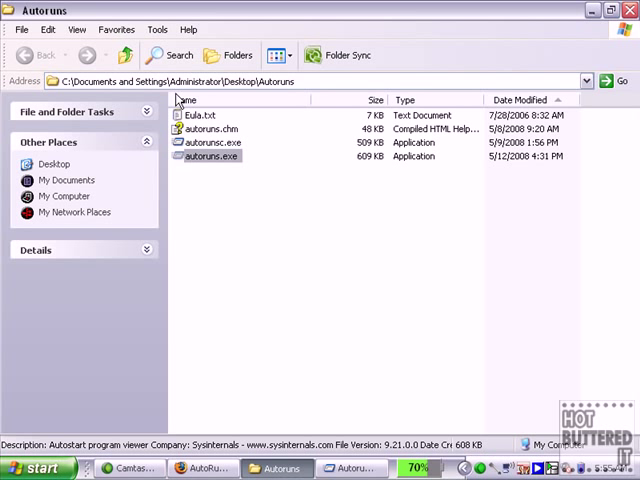
{"action": "mouse_move", "coordinate": [210, 176]}
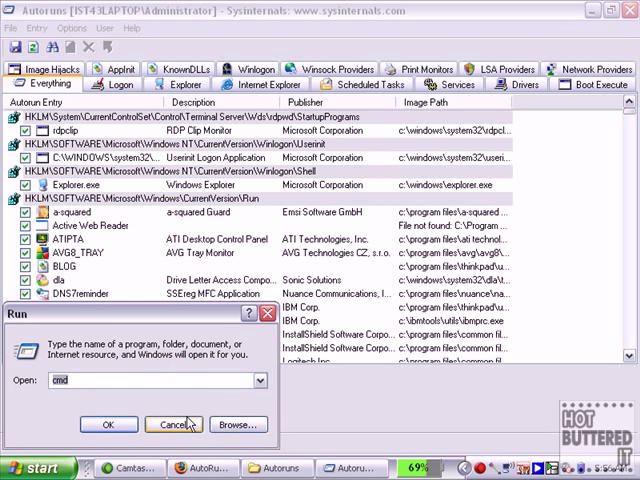
Cancel the Run dialog so no command prompt starts alongside Autoruns
{"action": "left_click", "coordinate": [180, 424]}
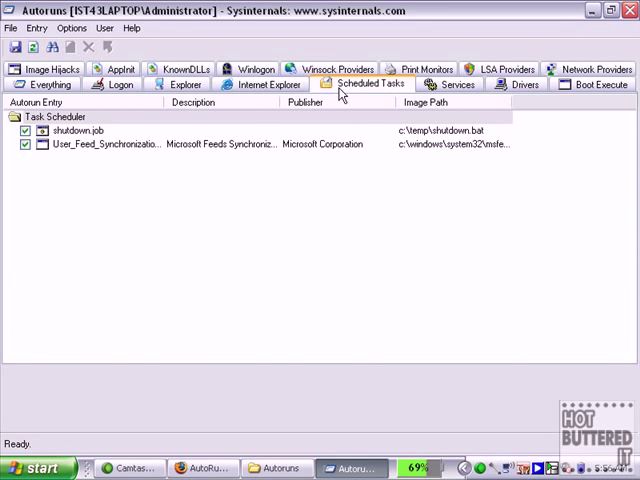
Show the Scheduled Tasks entries and select User_Feed_Synchronization to view its details
{"action": "left_click", "coordinate": [24, 132]}
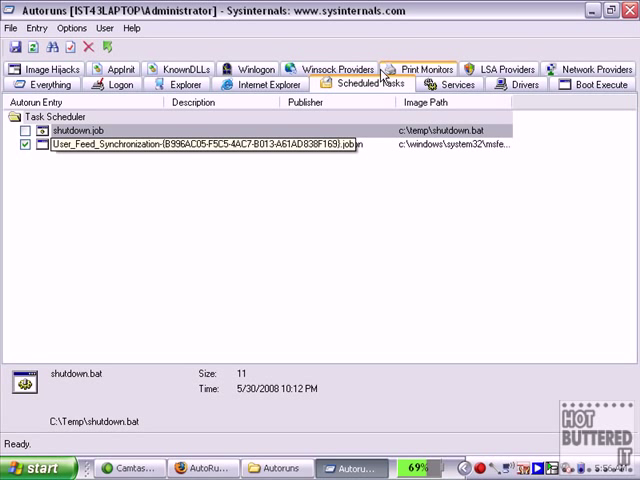
{"action": "mouse_move", "coordinate": [552, 56]}
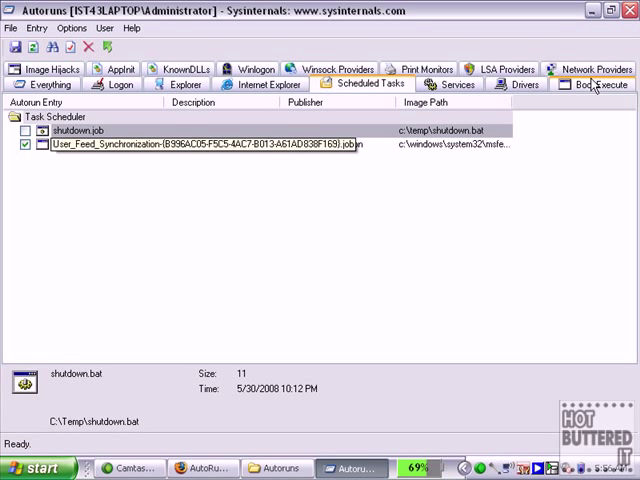
{"action": "left_click", "coordinate": [104, 84]}
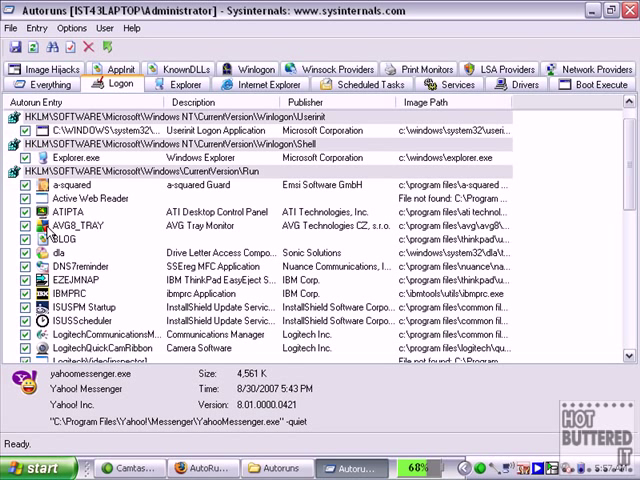
{"action": "mouse_move", "coordinate": [48, 230]}
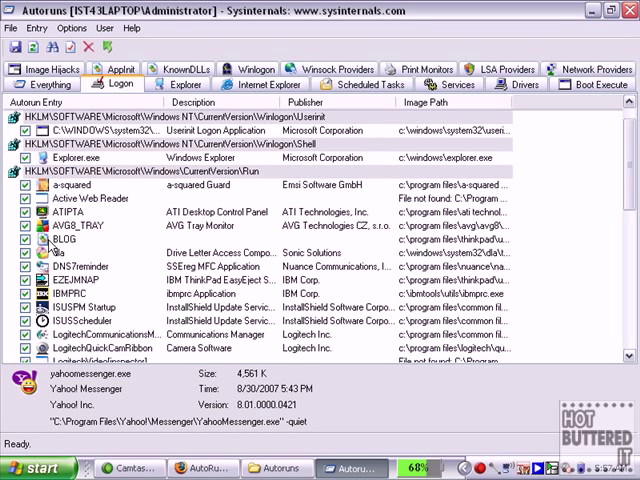
{"action": "mouse_move", "coordinate": [232, 186]}
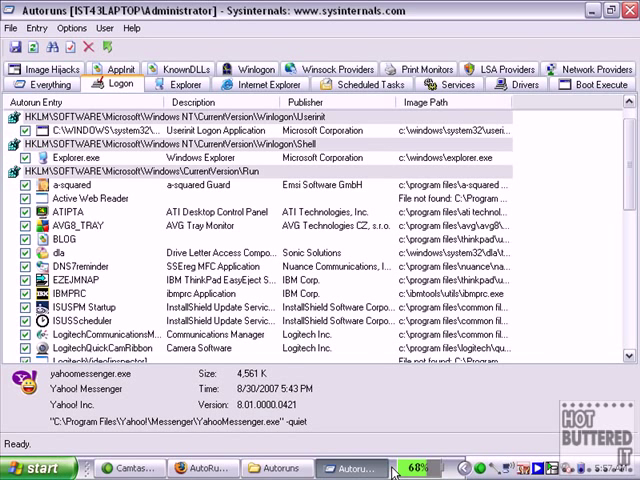
{"action": "right_click", "coordinate": [460, 472]}
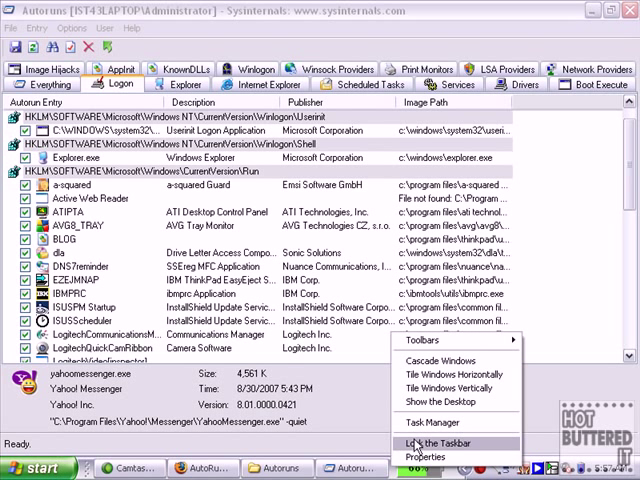
{"action": "left_click", "coordinate": [422, 416]}
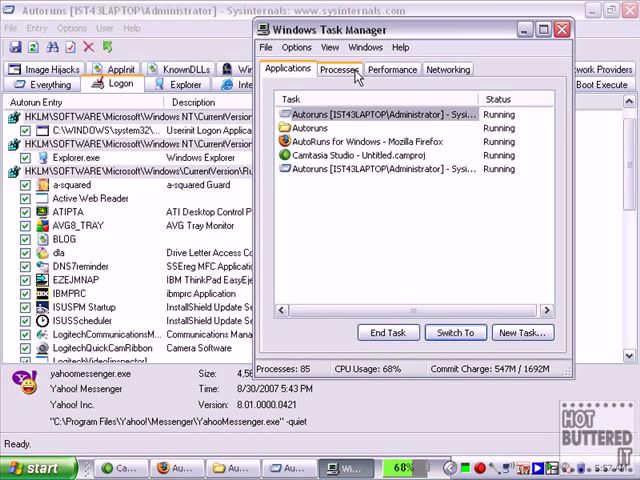
{"action": "left_click", "coordinate": [340, 68]}
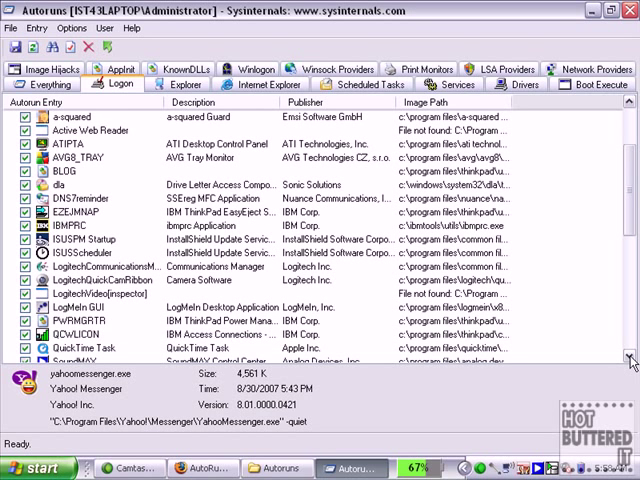
Uncheck QuickTime Task in the Logon list so it no longer starts at logon
{"action": "scroll", "scroll_direction": "down", "scroll_amount": 3}
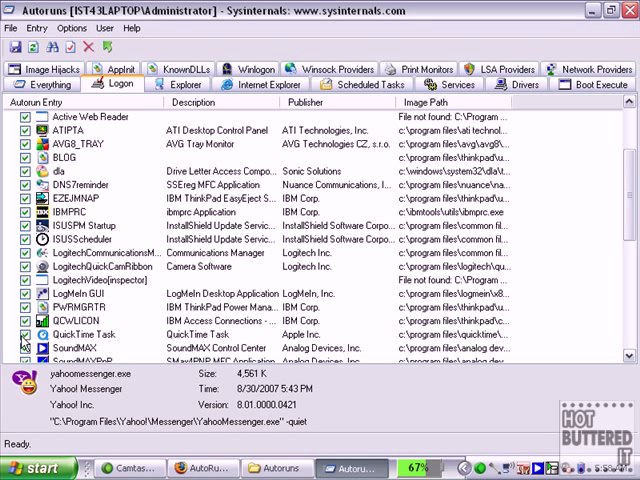
{"action": "left_click", "coordinate": [84, 334]}
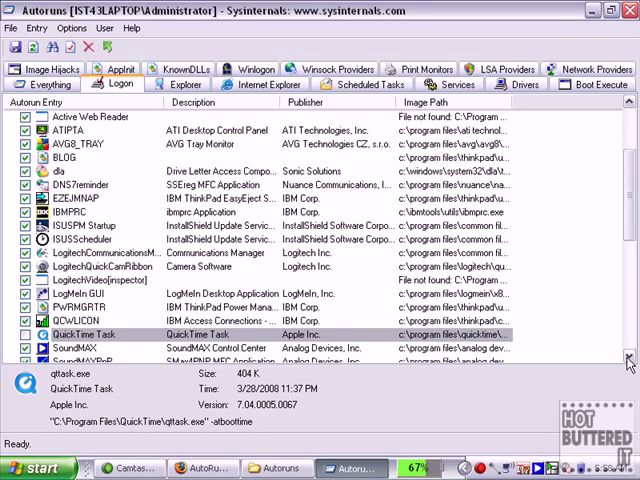
{"action": "scroll", "scroll_direction": "down", "scroll_amount": 3}
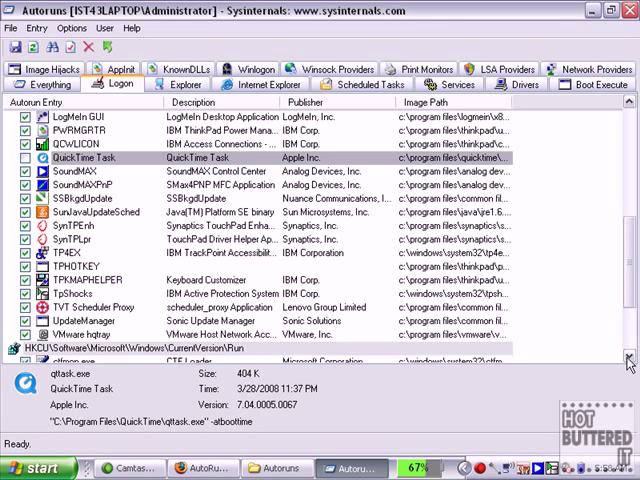
{"action": "scroll", "scroll_direction": "down", "scroll_amount": 3}
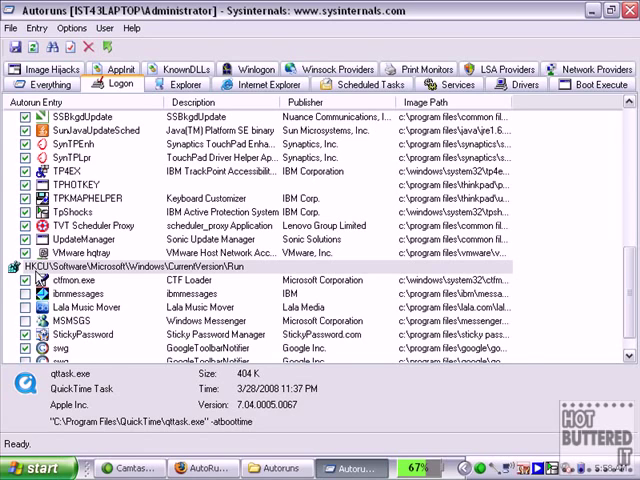
Scroll the Logon list to reach the Yahoo Messenger entry under the current user's Run key
{"action": "scroll", "scroll_direction": "up", "scroll_amount": 3}
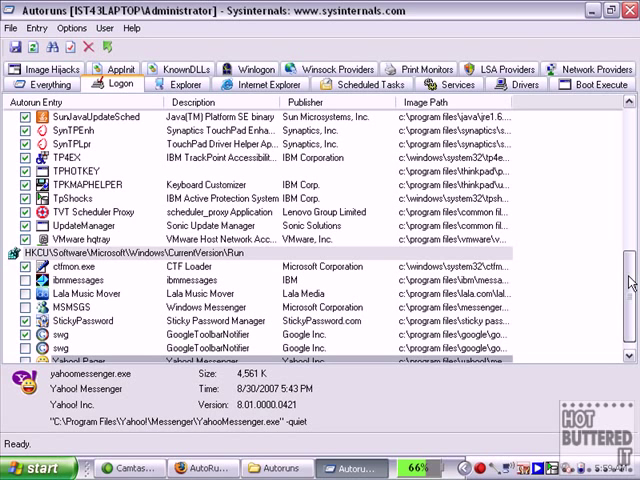
{"action": "scroll", "scroll_direction": "down", "scroll_amount": 3}
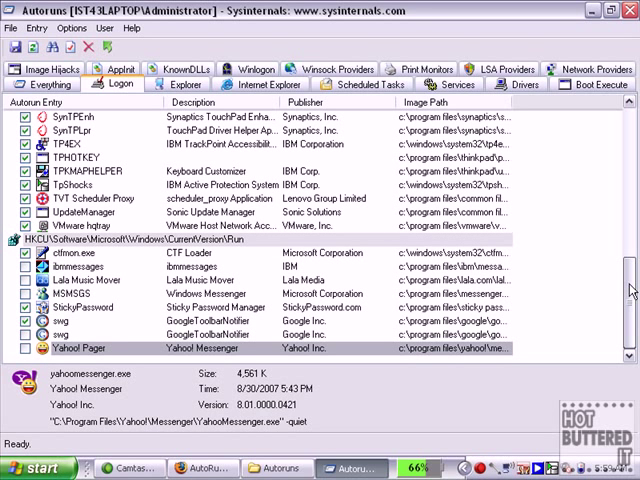